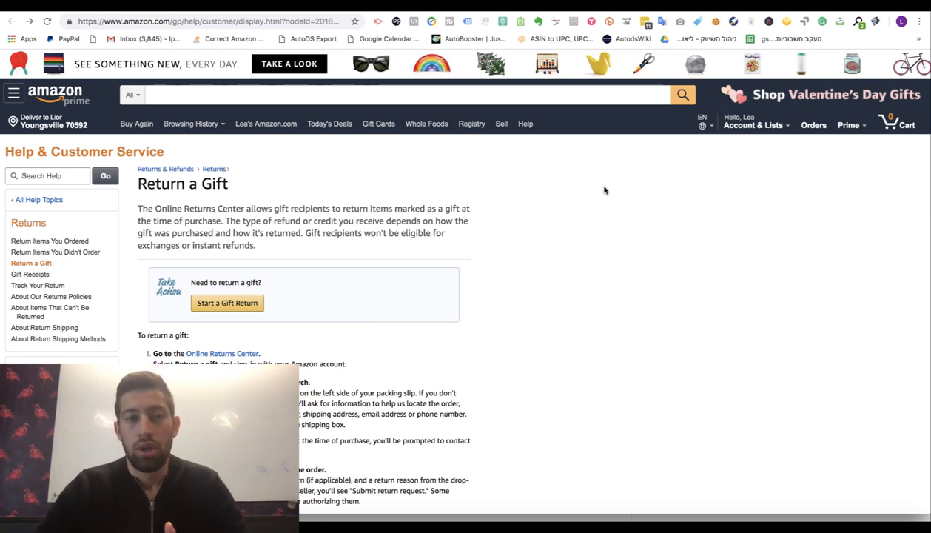
pyautogui.moveTo(288, 200)
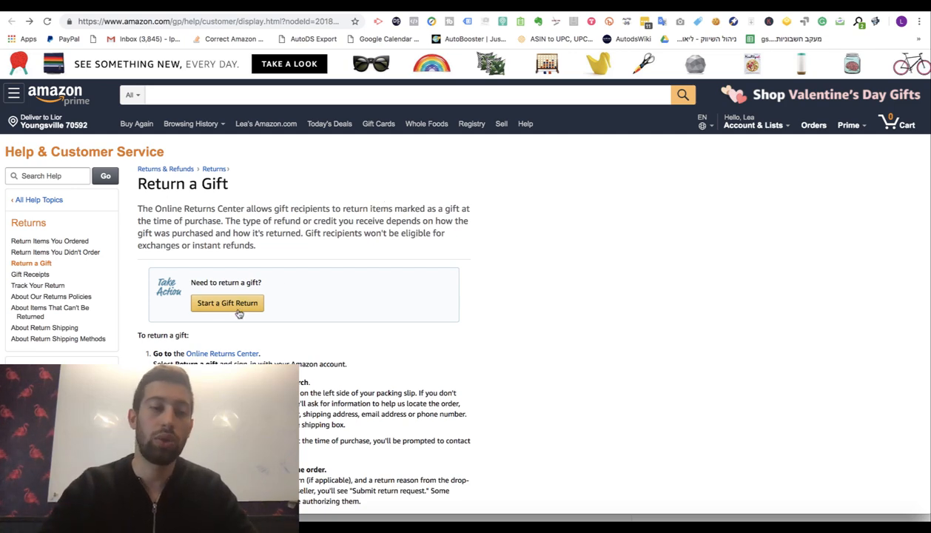
pyautogui.click(227, 303)
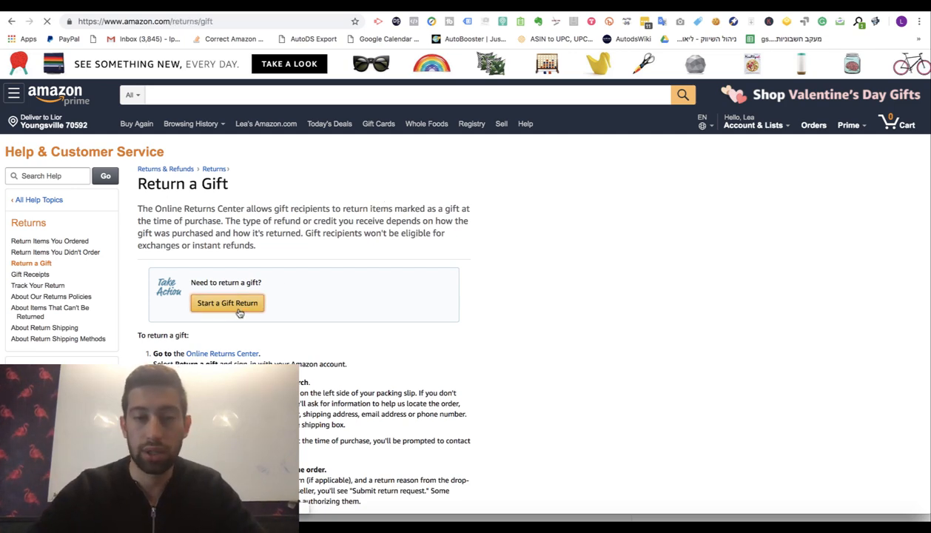
pyautogui.click(227, 303)
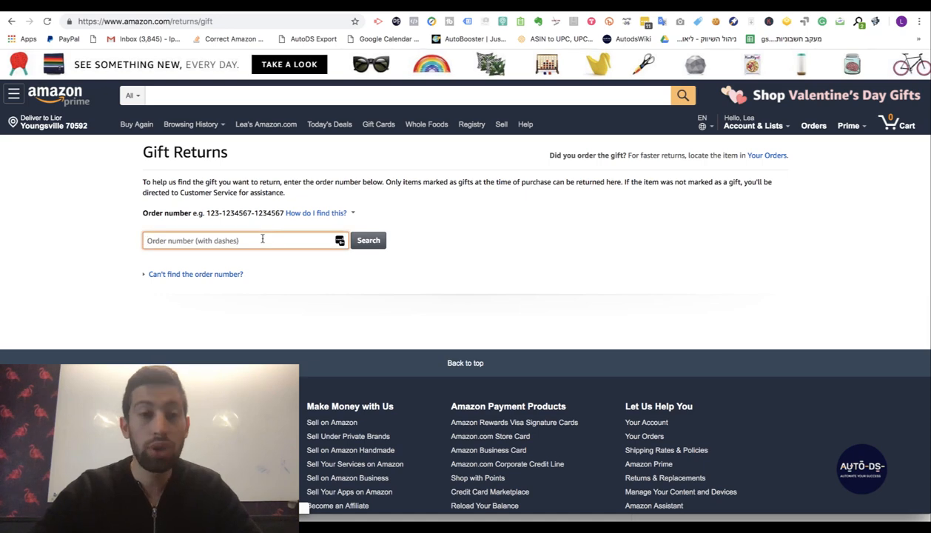
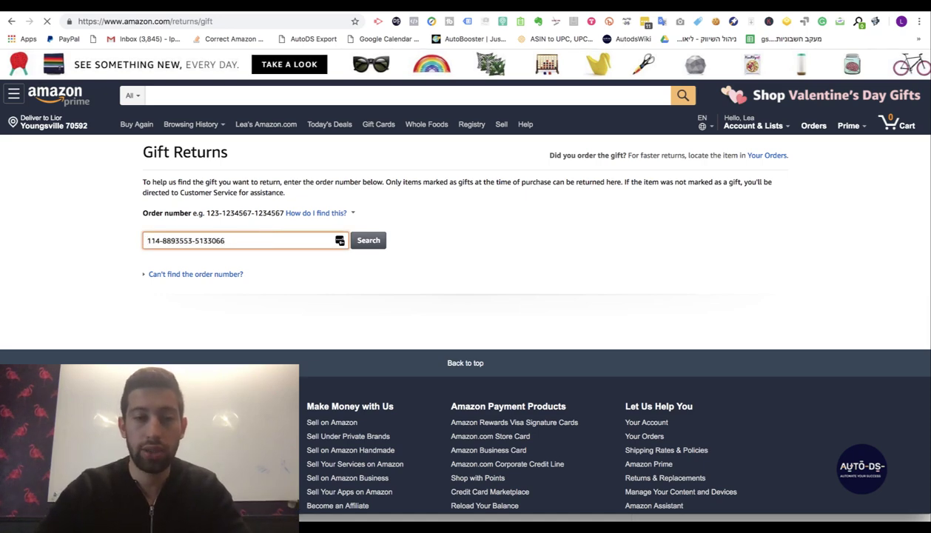
# Search the order and view the Cabaret perfume result marked not eligible for return
pyautogui.click(368, 240)
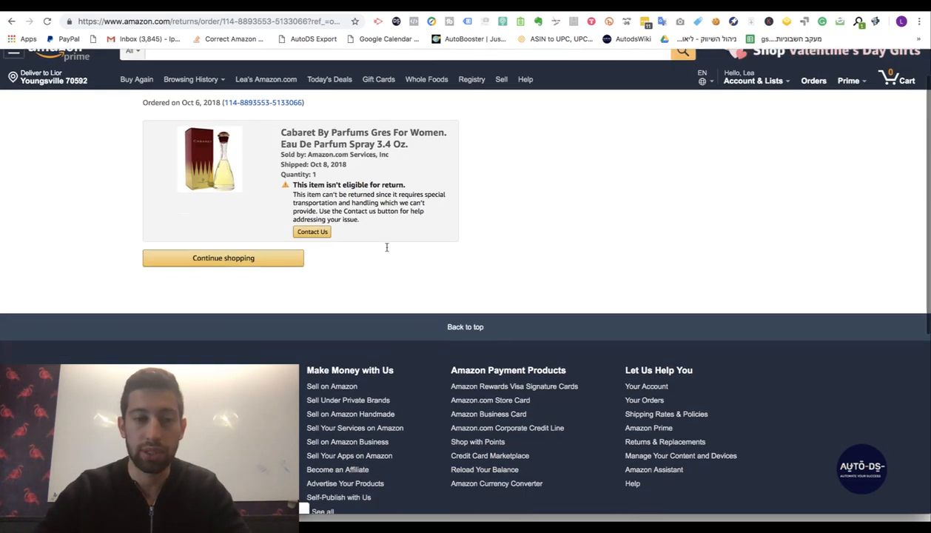
pyautogui.scroll(3)
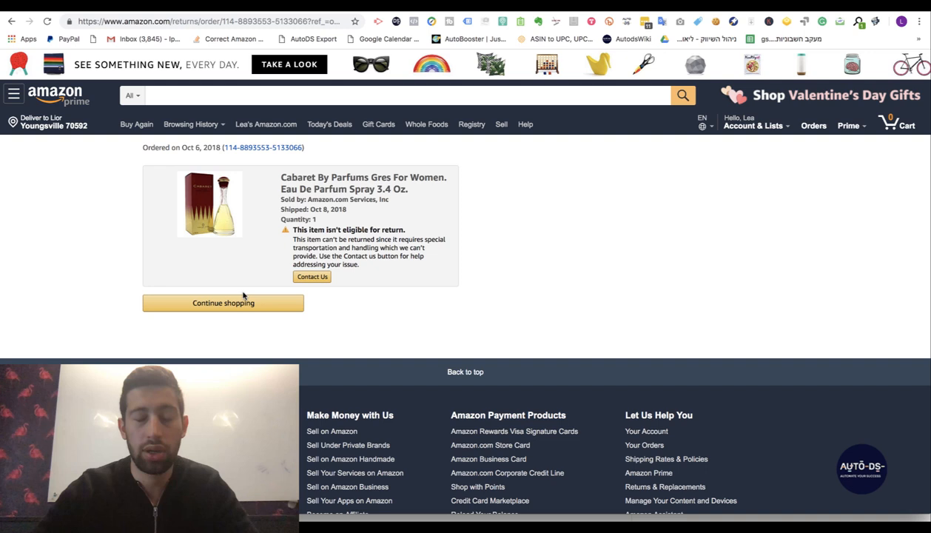
pyautogui.moveTo(354, 312)
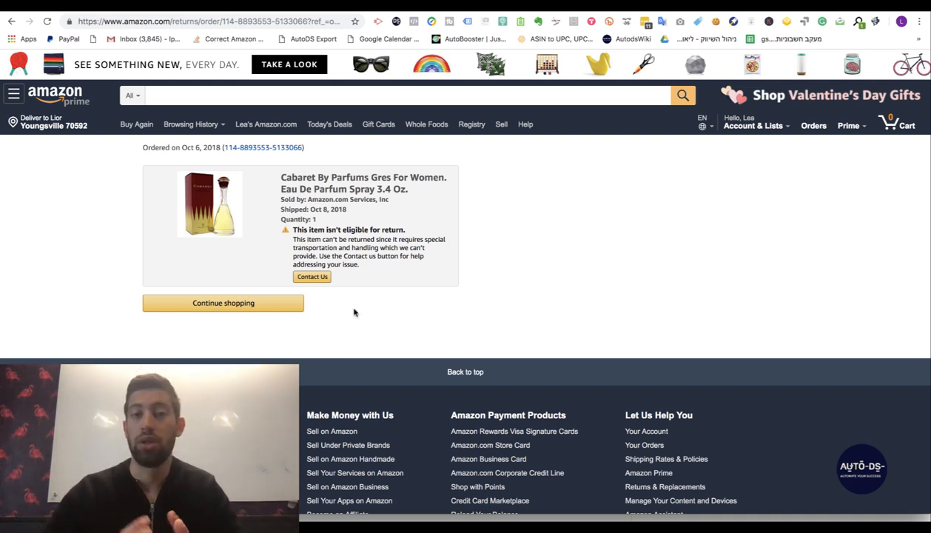